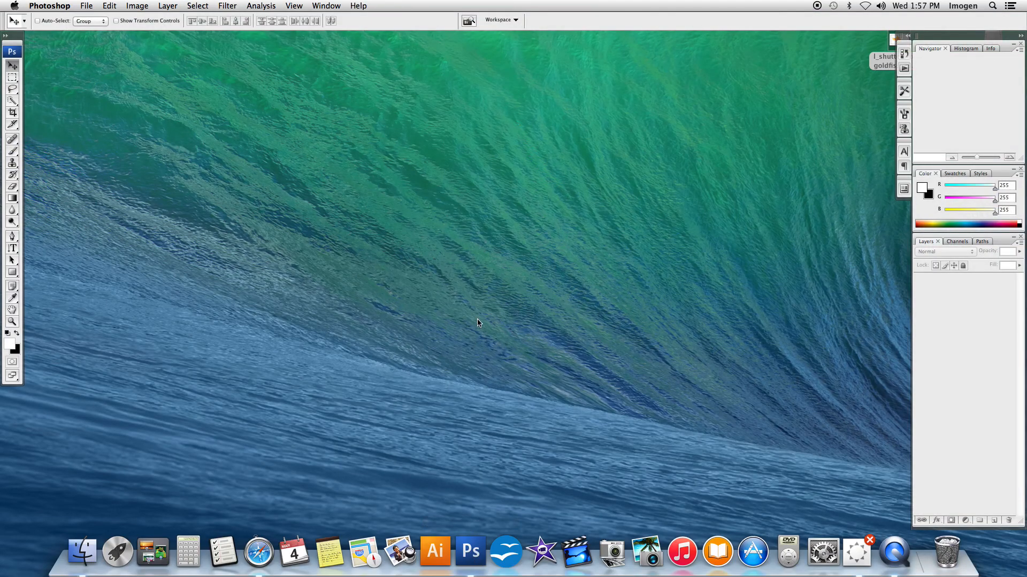
- Create a new 8x10 inch transparent document via File > New and select the Brush tool
left_click(86, 5)
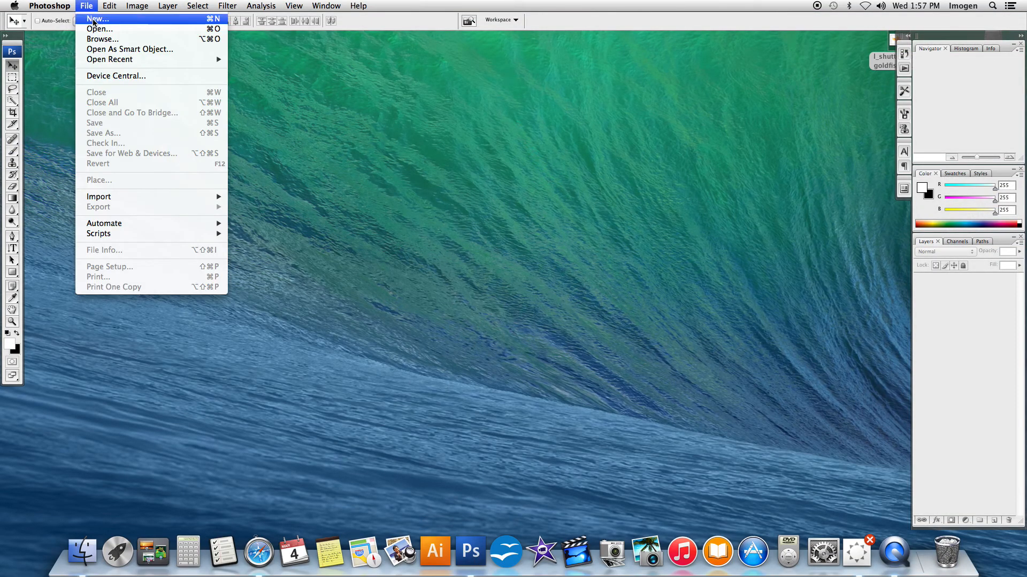
left_click(97, 18)
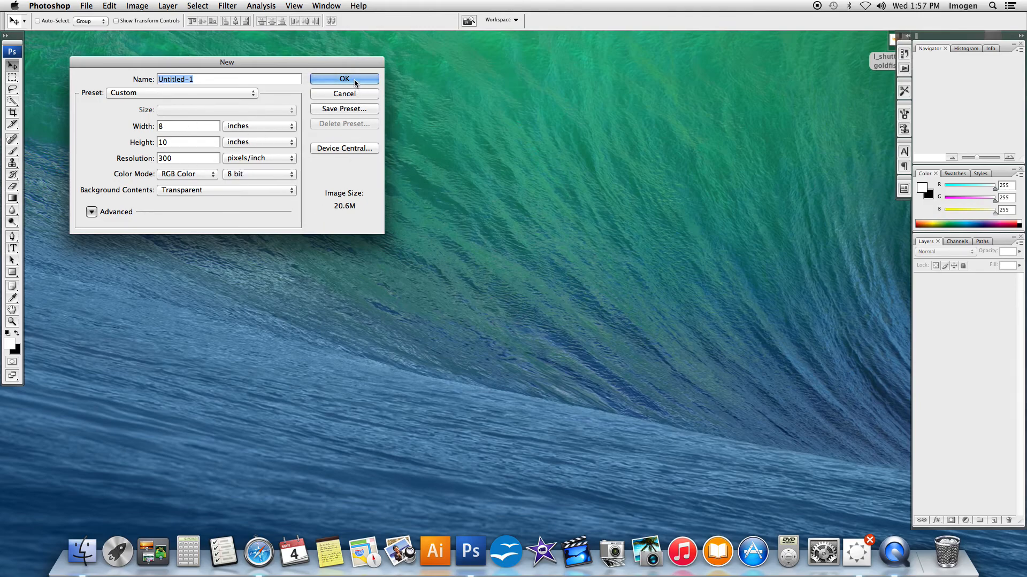
left_click(343, 78)
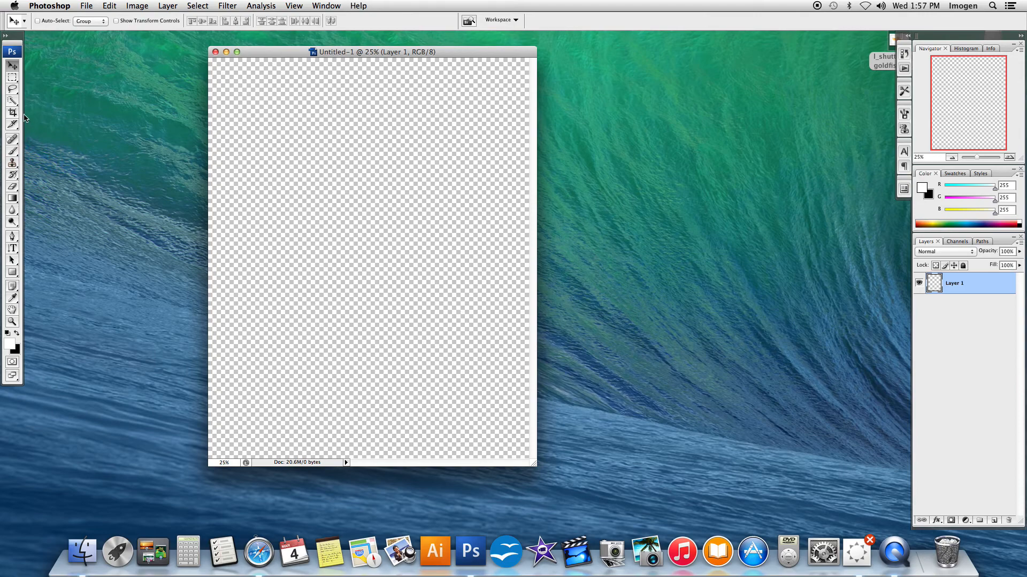
left_click(11, 139)
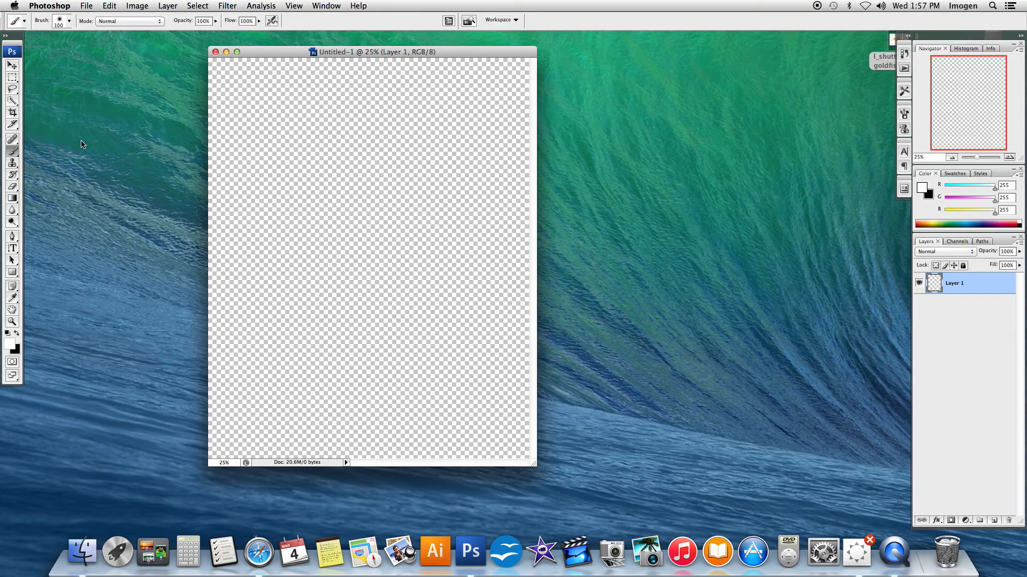
mouse_move(591, 182)
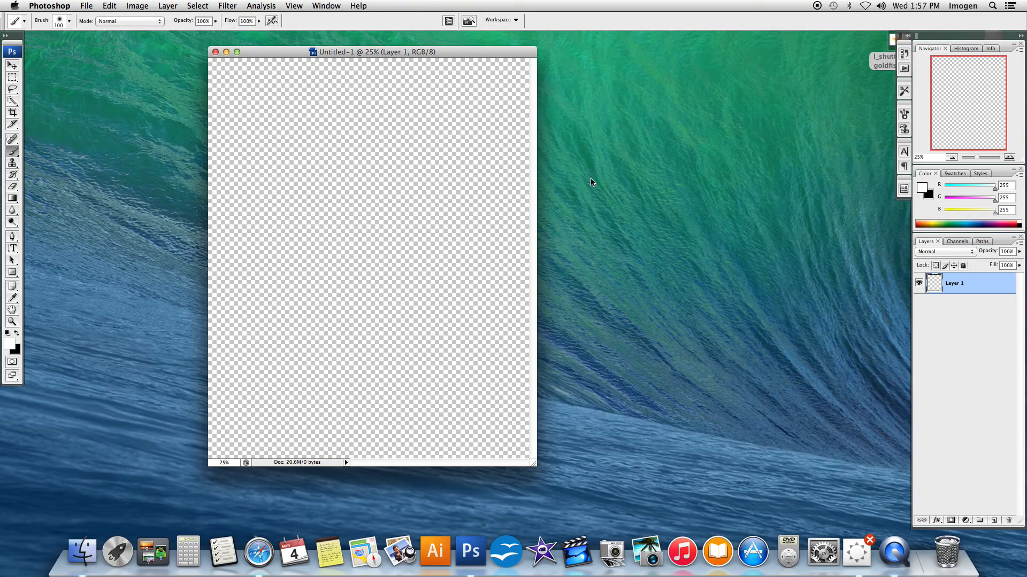
mouse_move(996, 519)
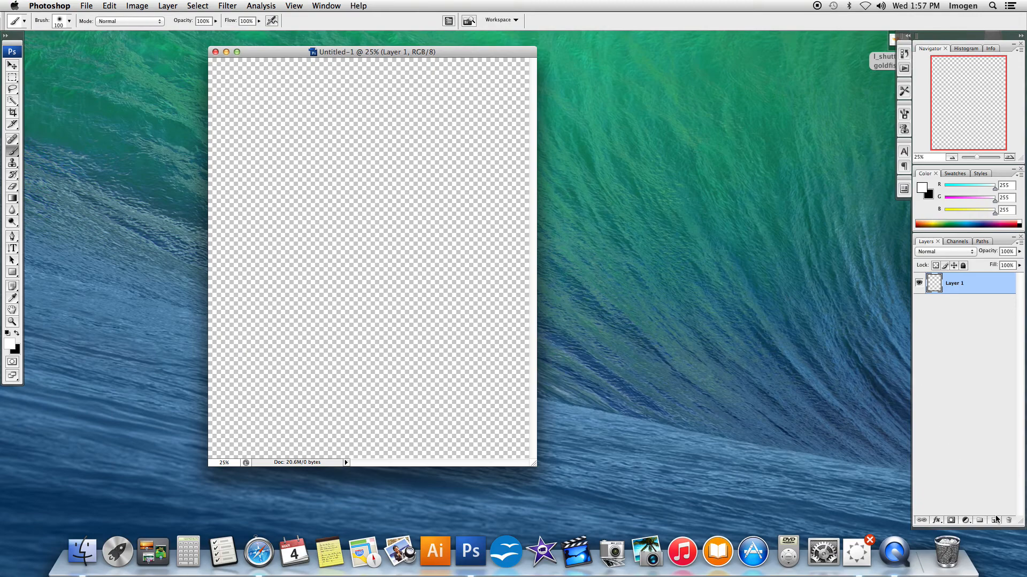
- Add a new layer and rename it 'hard brush'
left_click(993, 521)
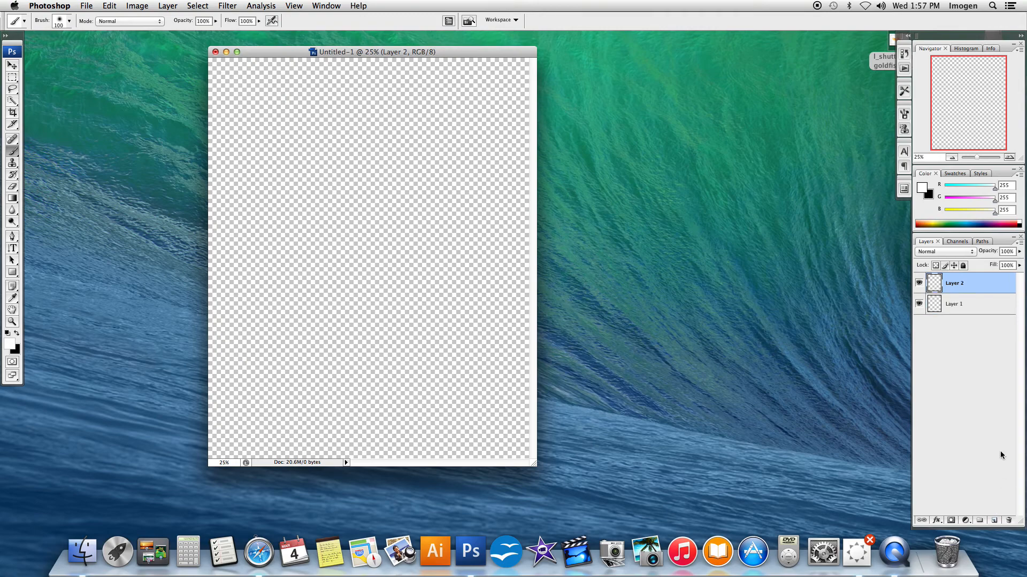
double_click(955, 282)
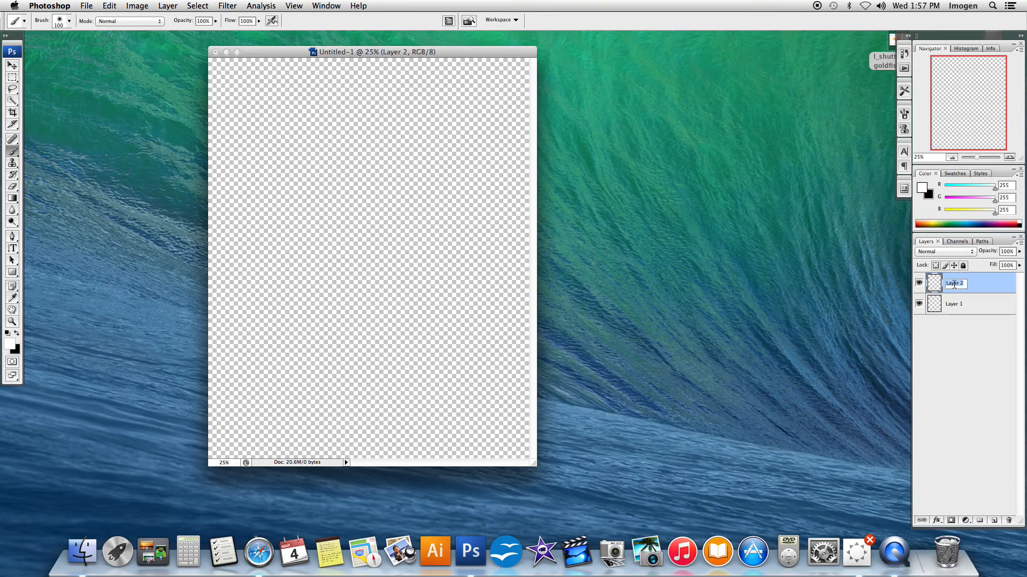
type("hard bl")
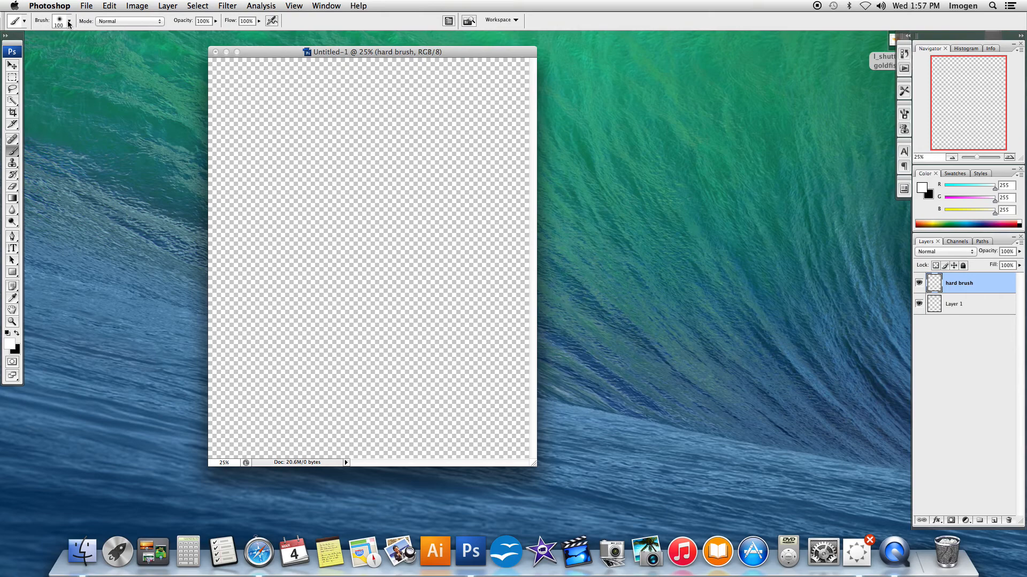
- Raise the brush hardness fully and set a dark red foreground colour
left_click(68, 20)
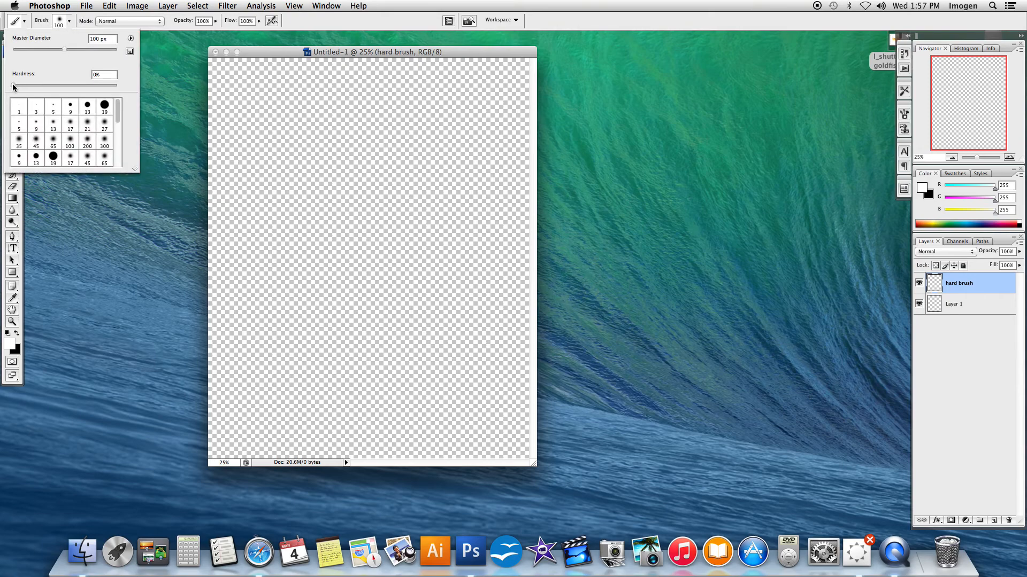
left_click_drag(13, 85, 118, 86)
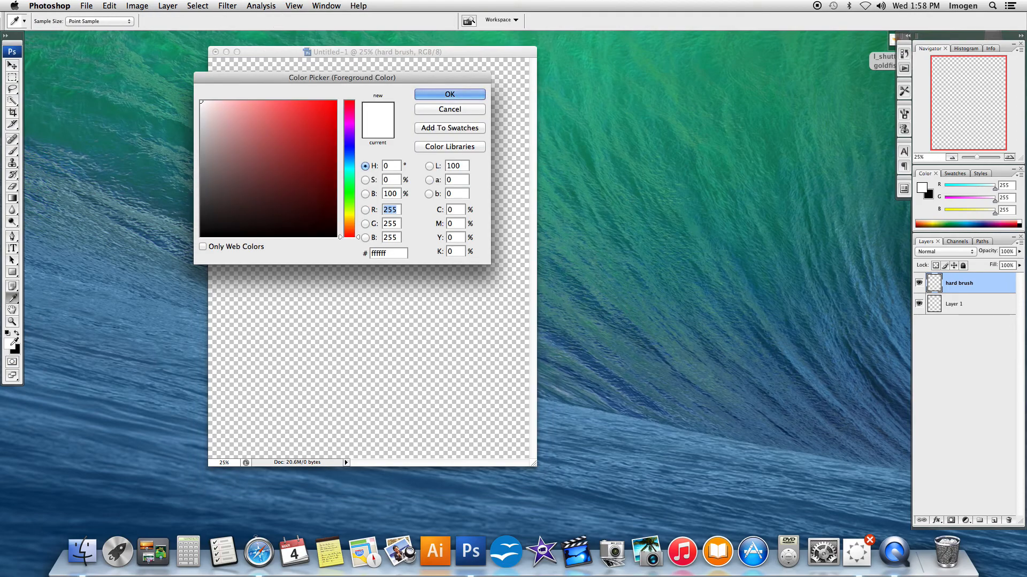
left_click(325, 167)
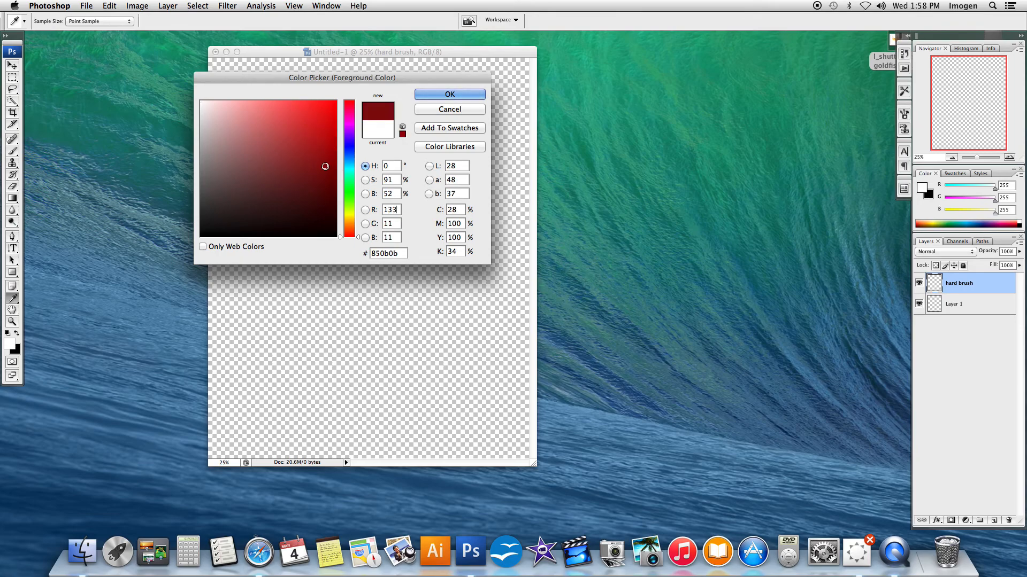
mouse_move(410, 112)
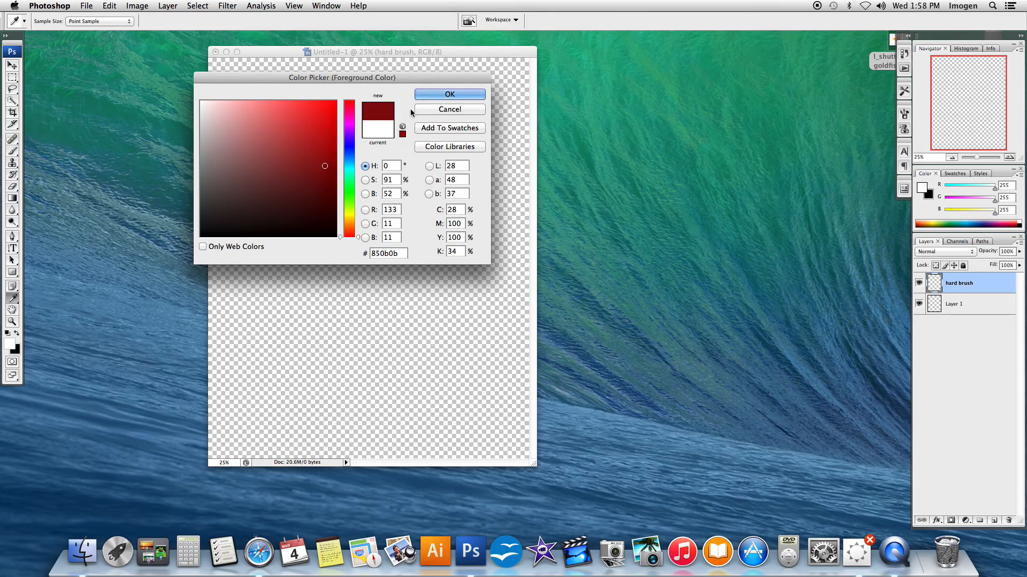
left_click(449, 94)
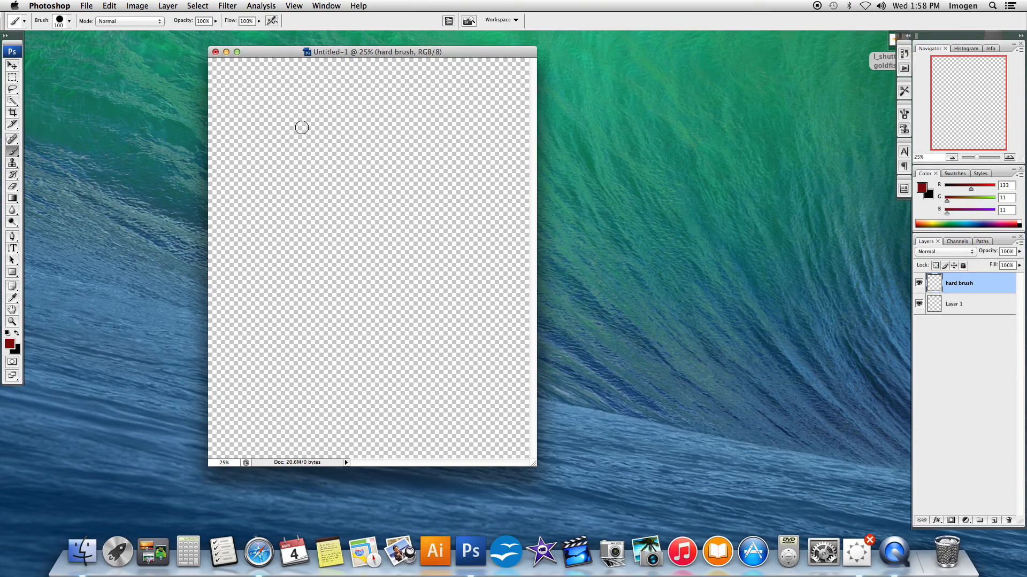
- Paint the looping red petal outline and fill the top petal solid red
left_click(336, 114)
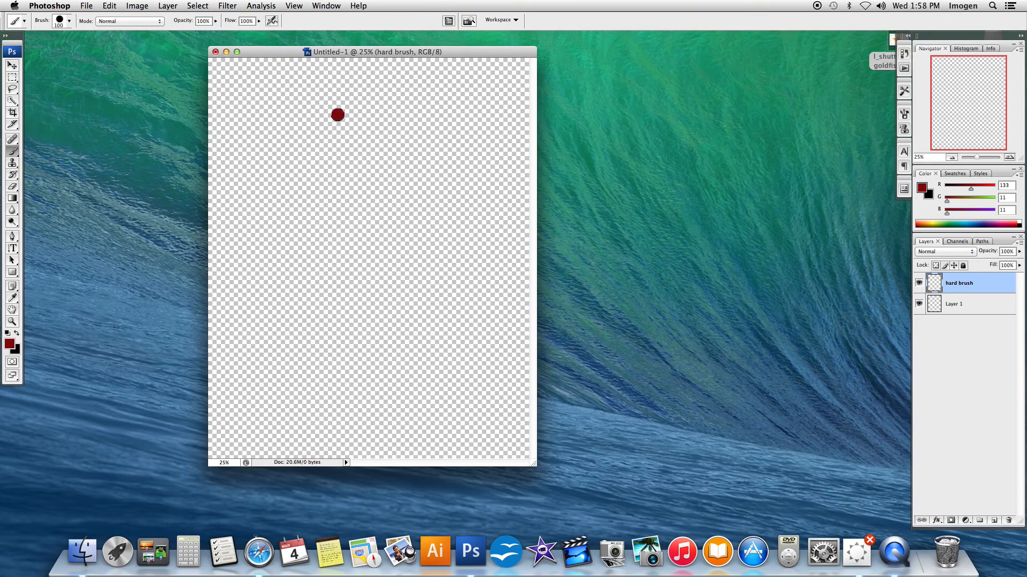
left_click_drag(337, 115, 333, 208)
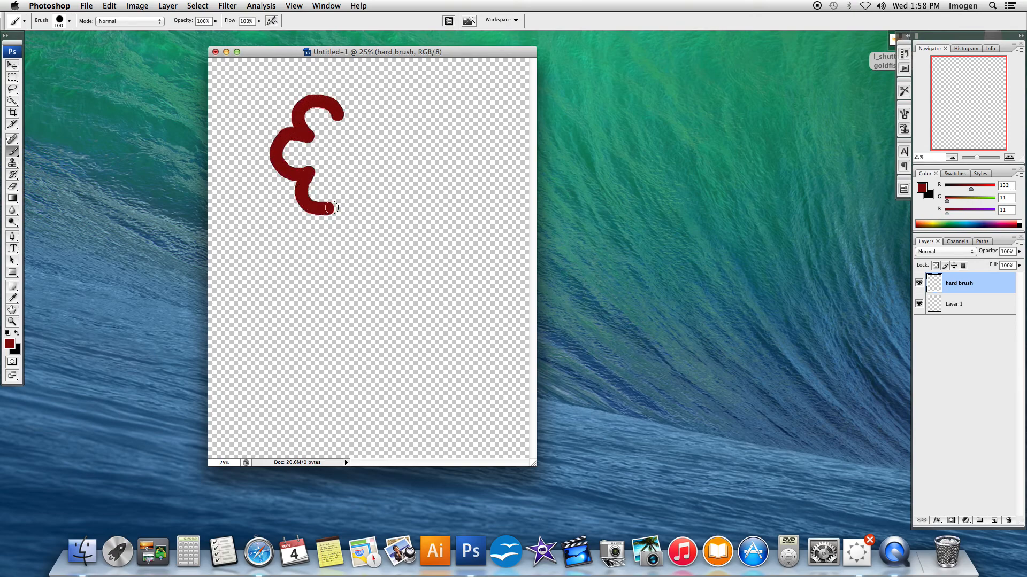
left_click_drag(329, 207, 385, 122)
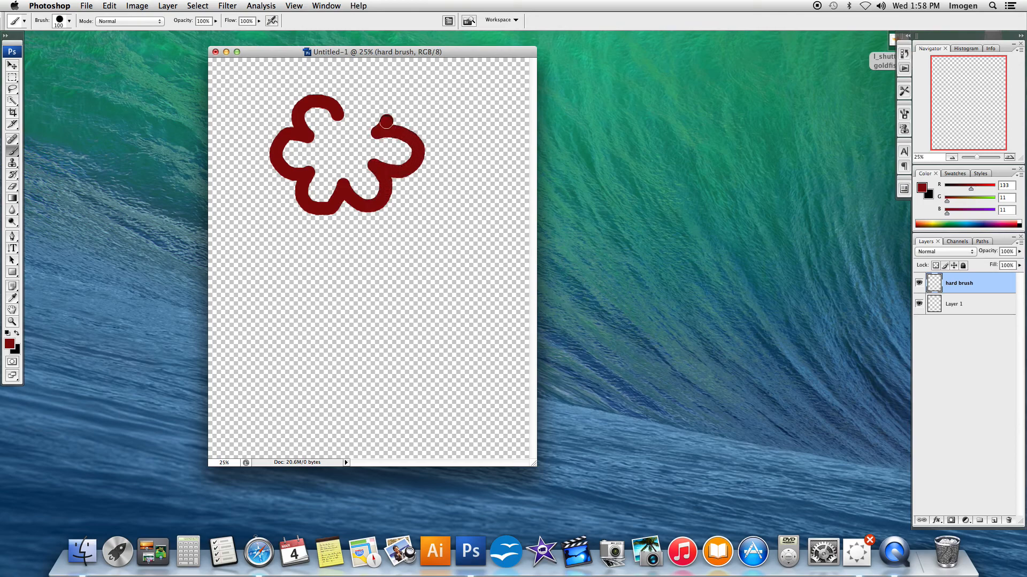
left_click_drag(385, 122, 370, 121)
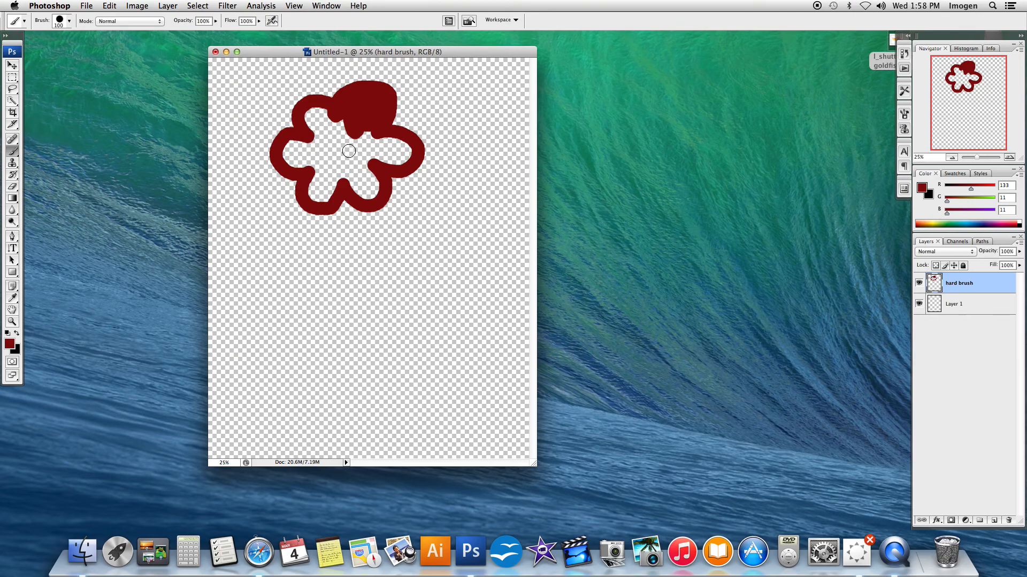
- With a size 70 brush, fill the flower's centre and remaining gaps into one solid red blob
type("70")
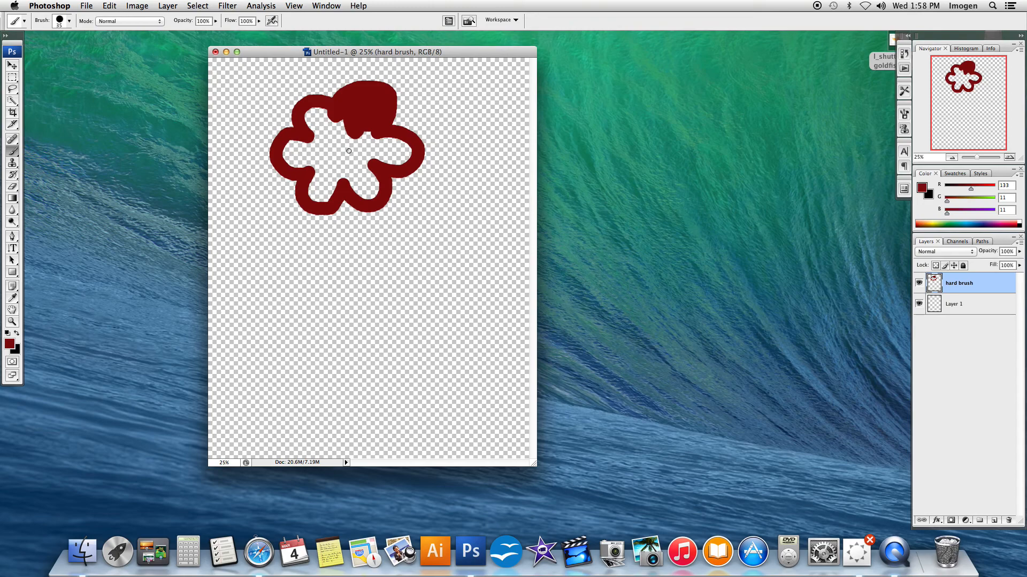
left_click(349, 139)
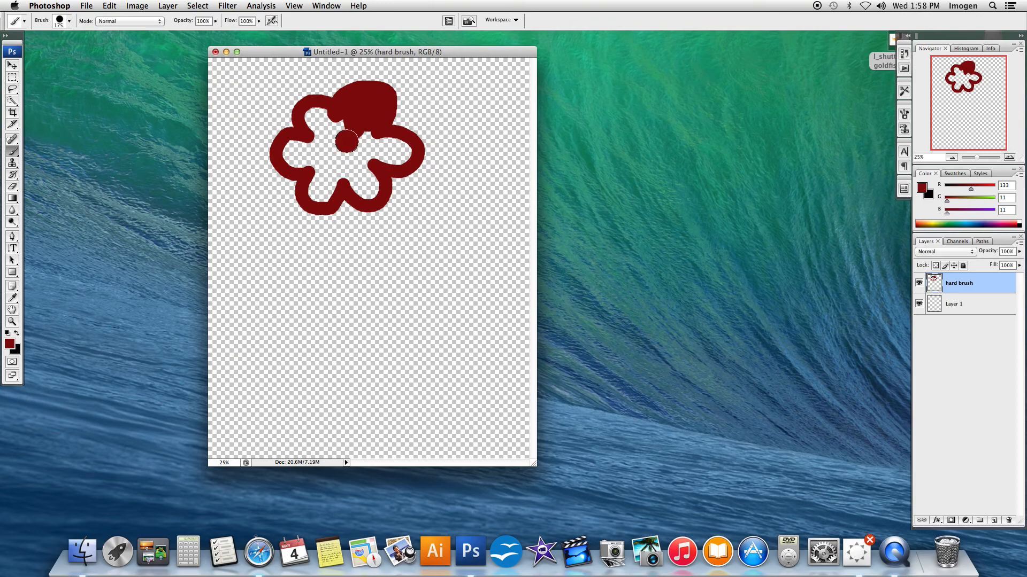
left_click_drag(350, 138, 288, 161)
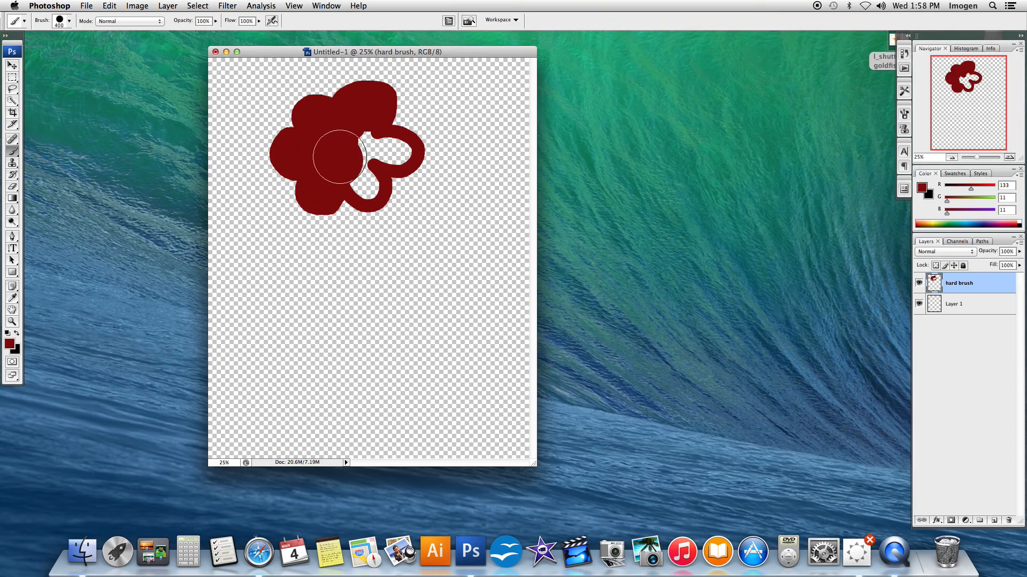
left_click_drag(340, 157, 383, 151)
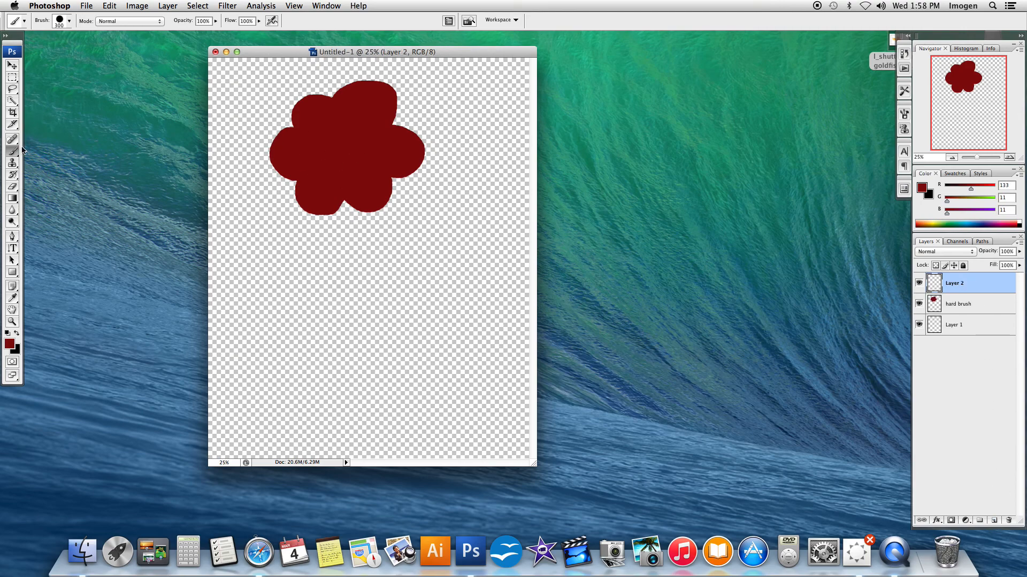
- Set the foreground colour to green and choose a soft 100px brush
left_click(10, 344)
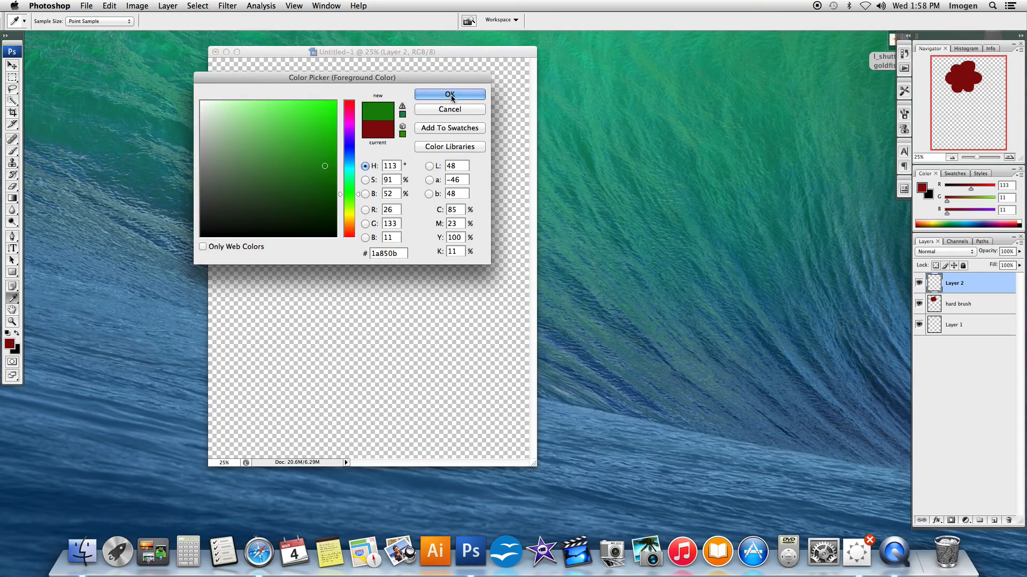
left_click(449, 96)
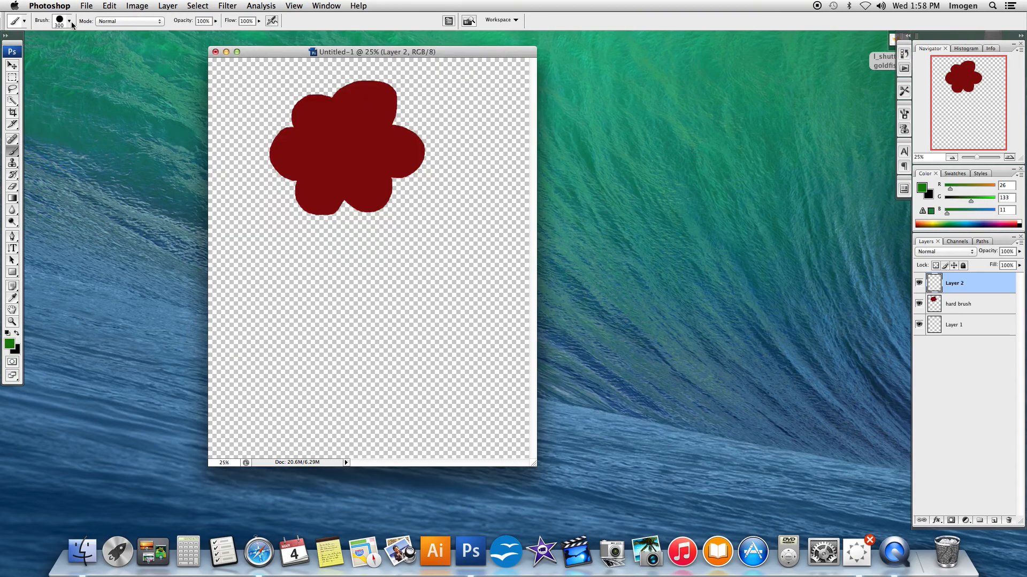
left_click(68, 20)
type("softbrush")
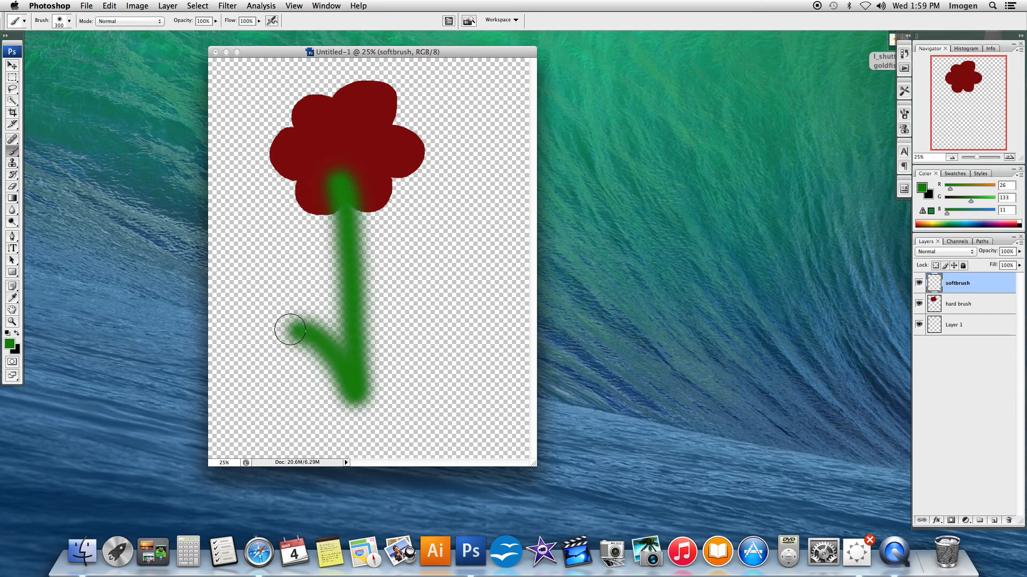
- Paint solid green leaves at the stem's base and move the stem layer behind the petals
left_click_drag(290, 330, 339, 365)
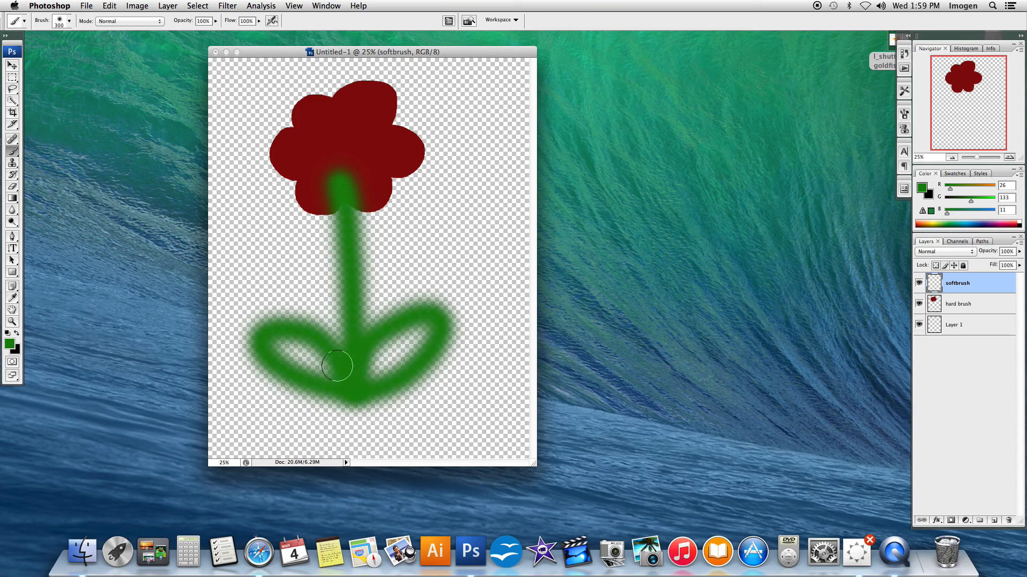
left_click_drag(337, 366, 416, 333)
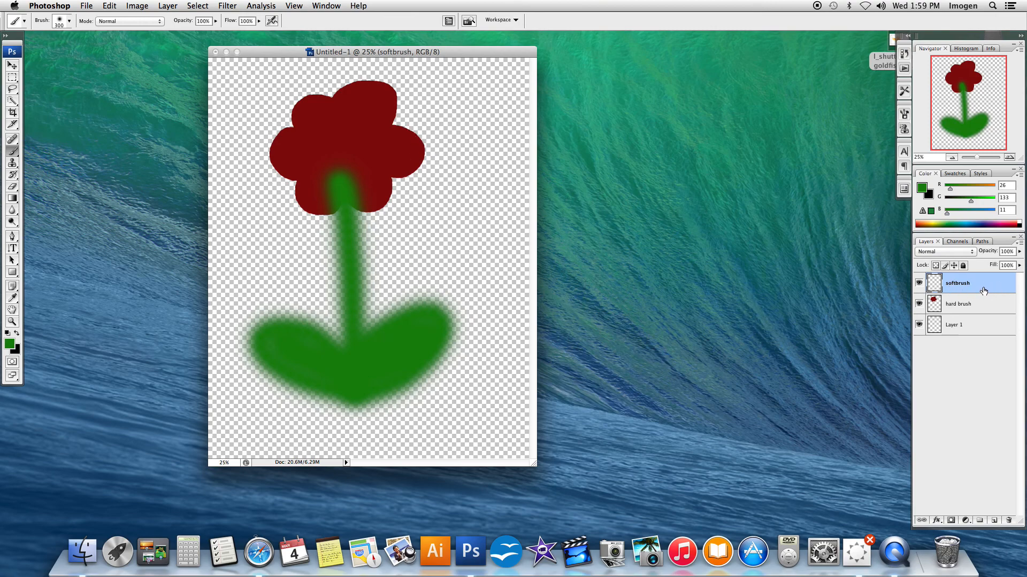
left_click_drag(957, 282, 957, 304)
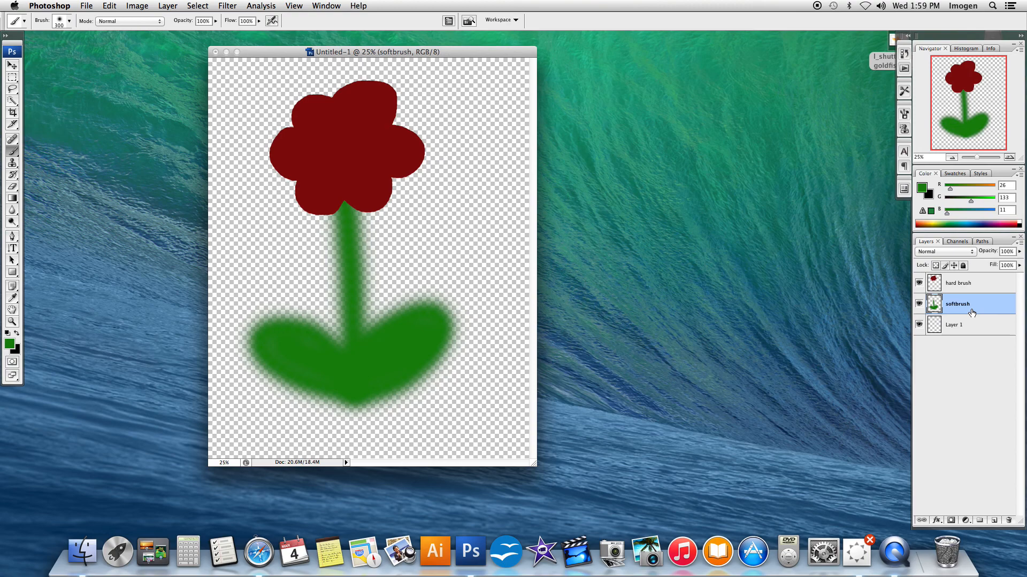
- Add a new layer, set a bright yellow colour and a medium brush hardness
left_click(995, 521)
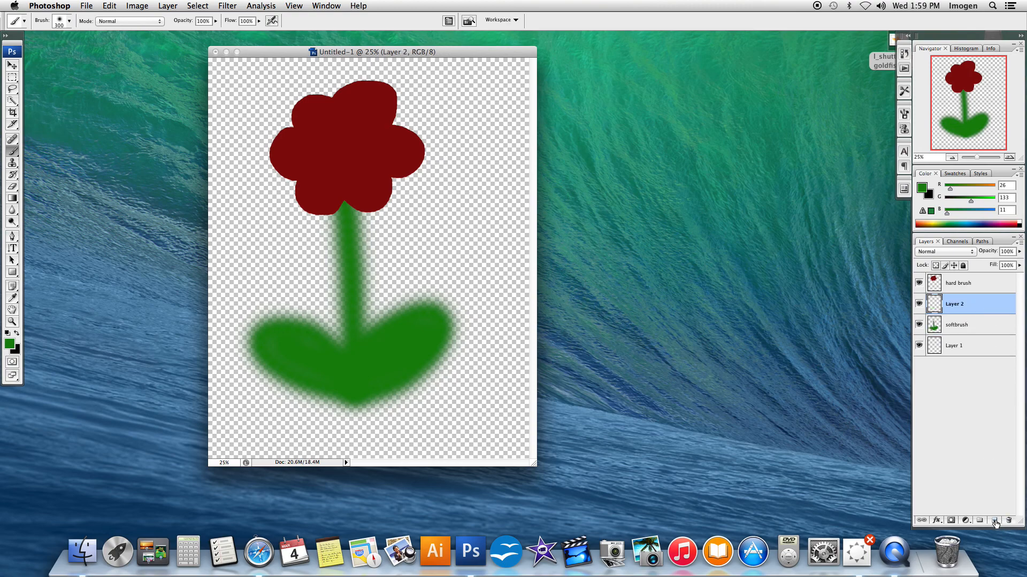
mouse_move(51, 112)
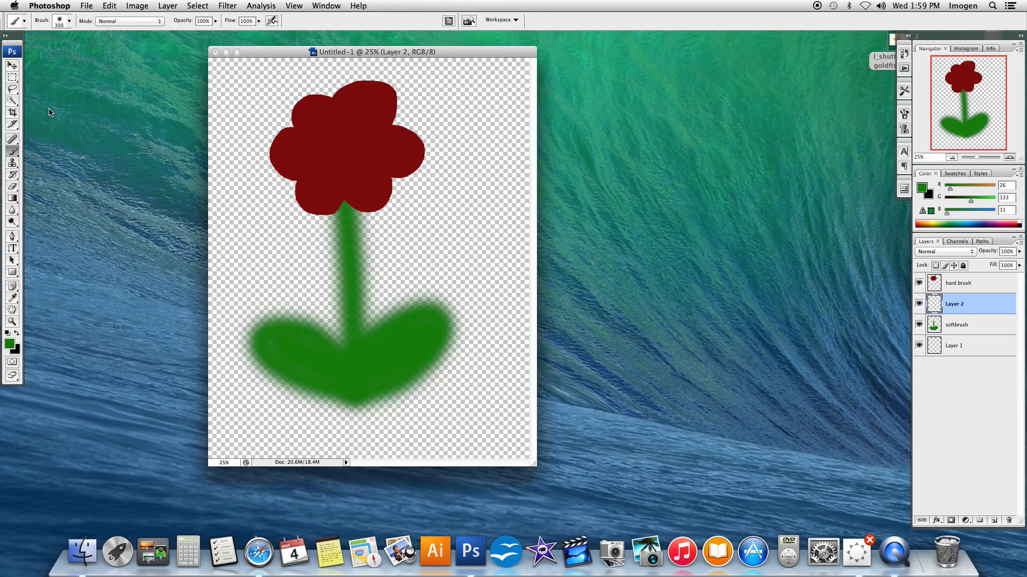
left_click(11, 343)
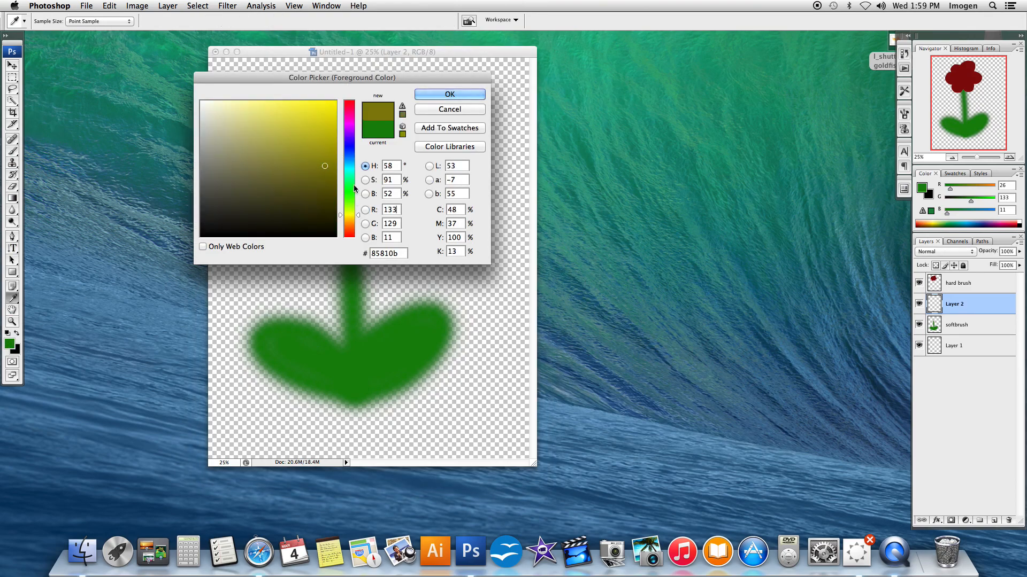
left_click(309, 124)
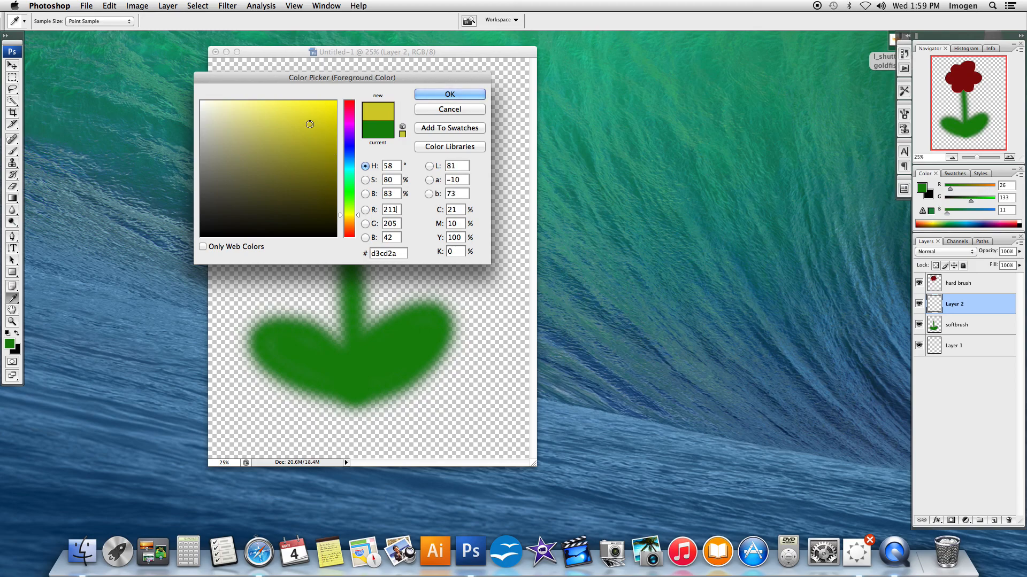
left_click(449, 94)
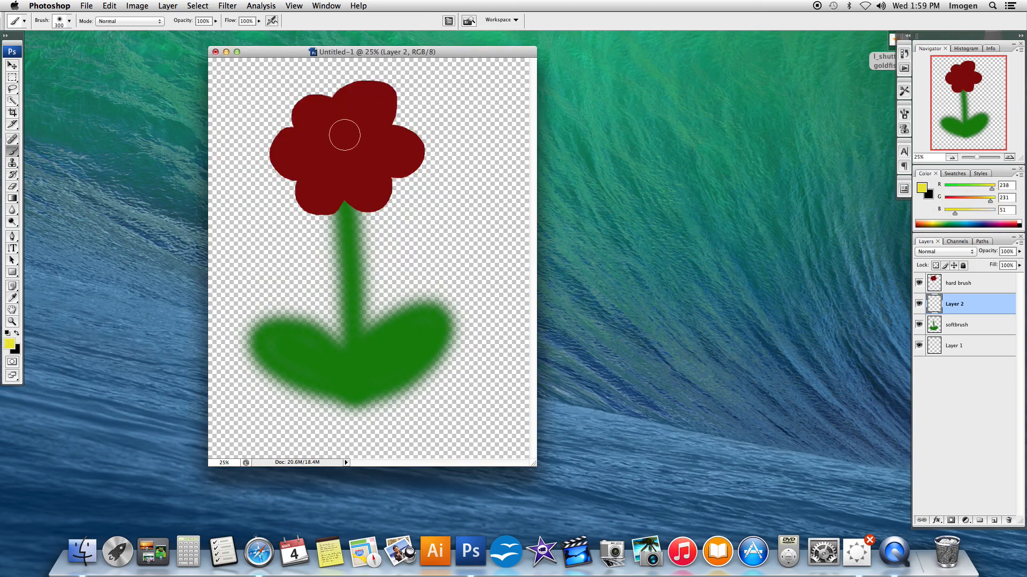
left_click(68, 20)
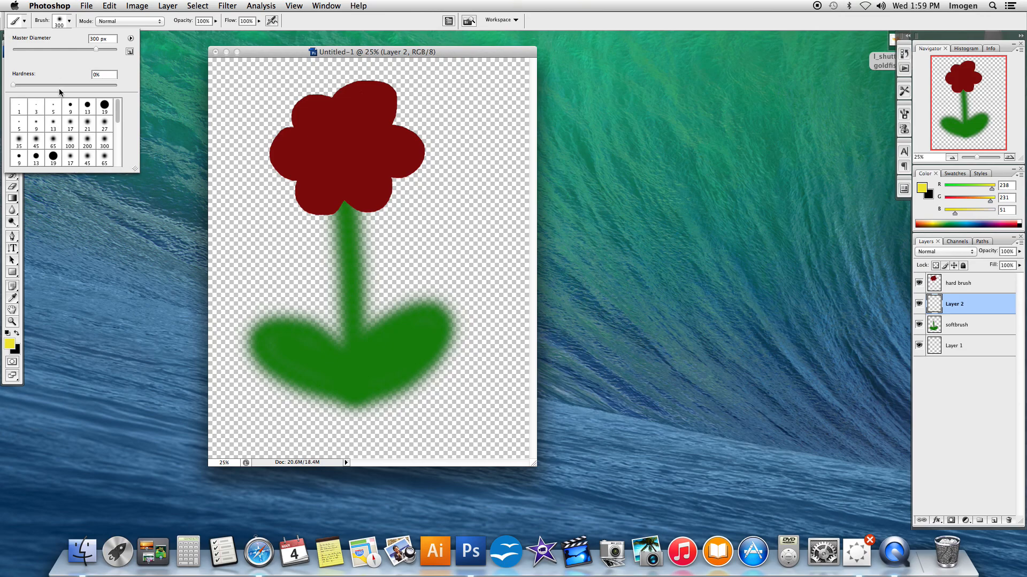
left_click_drag(12, 86, 61, 86)
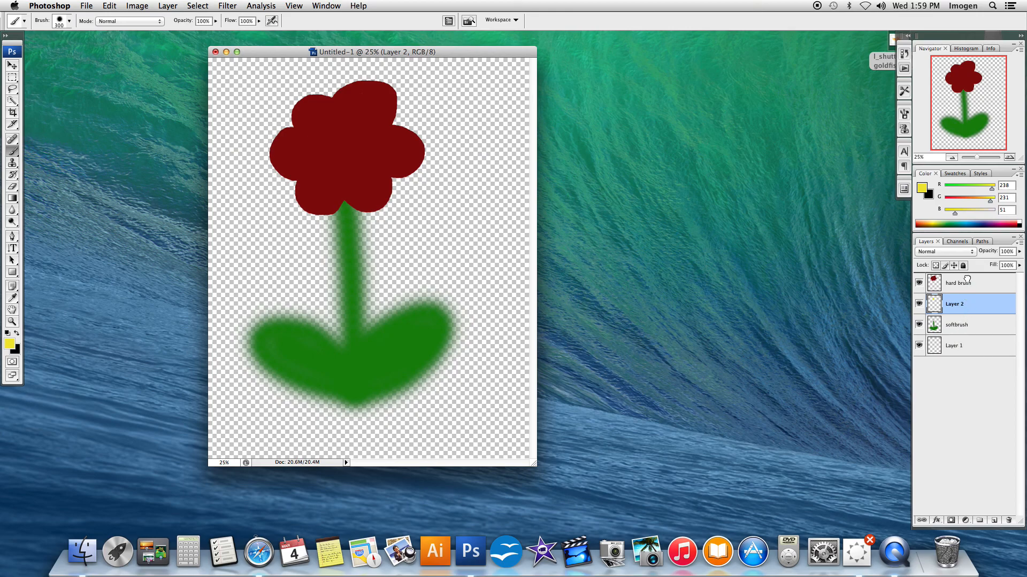
- Paint the yellow centre, lower its layer opacity to about 53% and rename the layer 'midhardbrush'
left_click(340, 154)
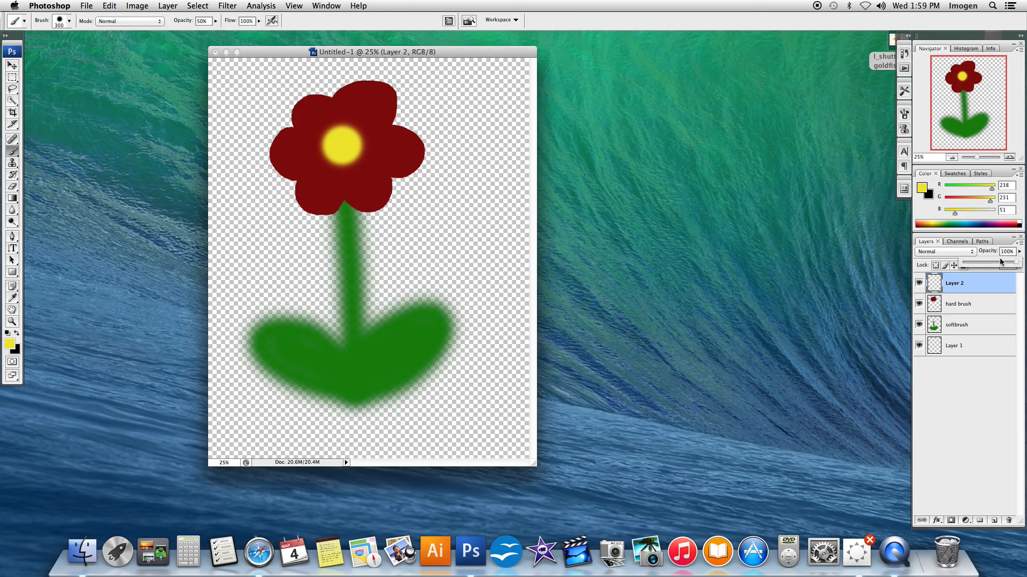
left_click_drag(1019, 264, 994, 264)
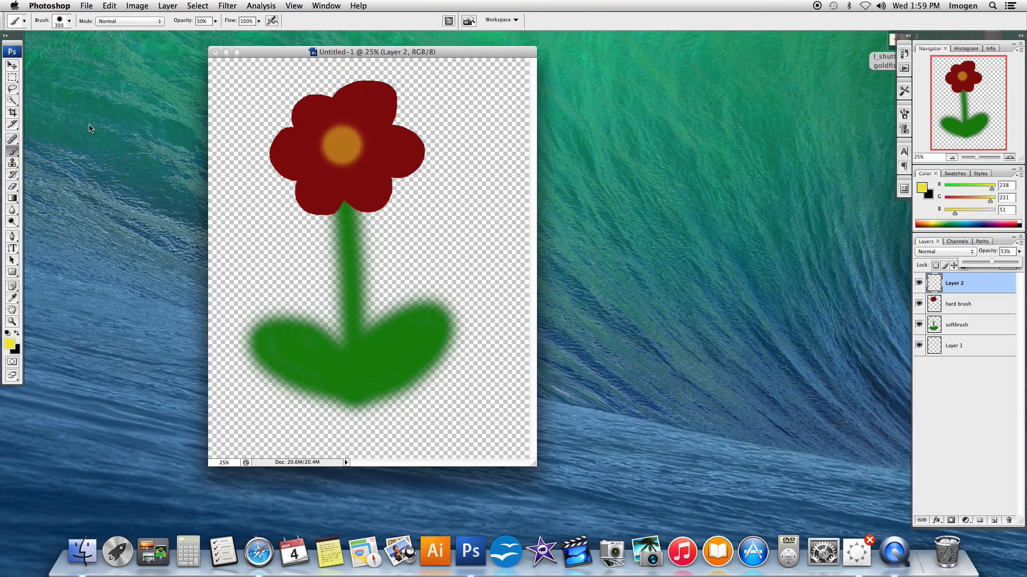
double_click(955, 282)
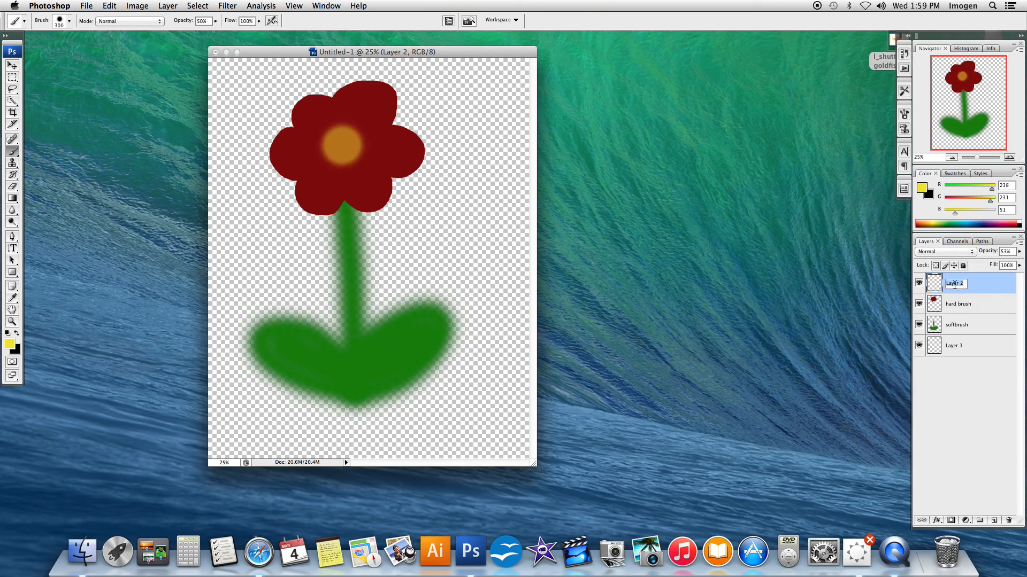
type("mil")
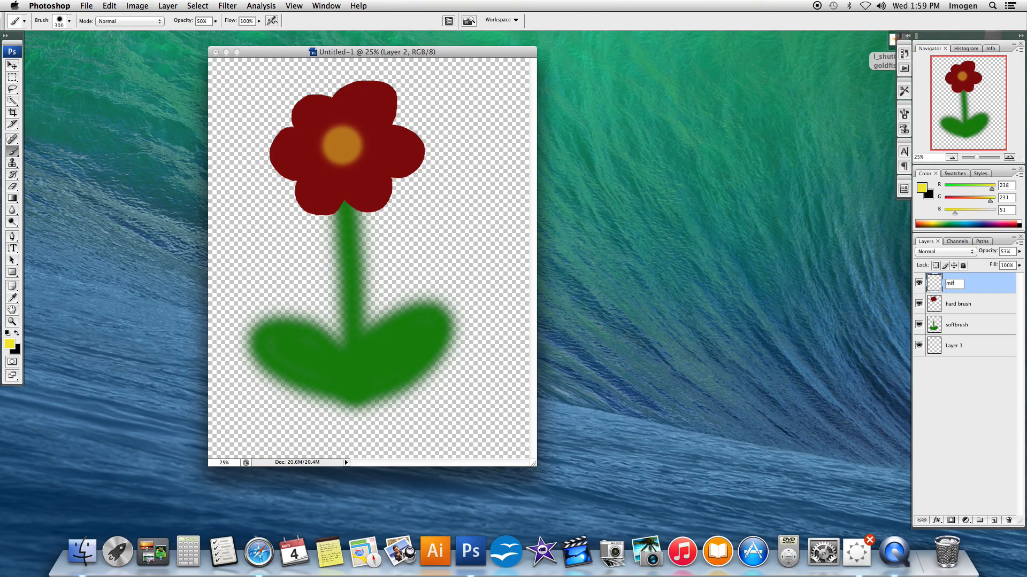
type("midhaf")
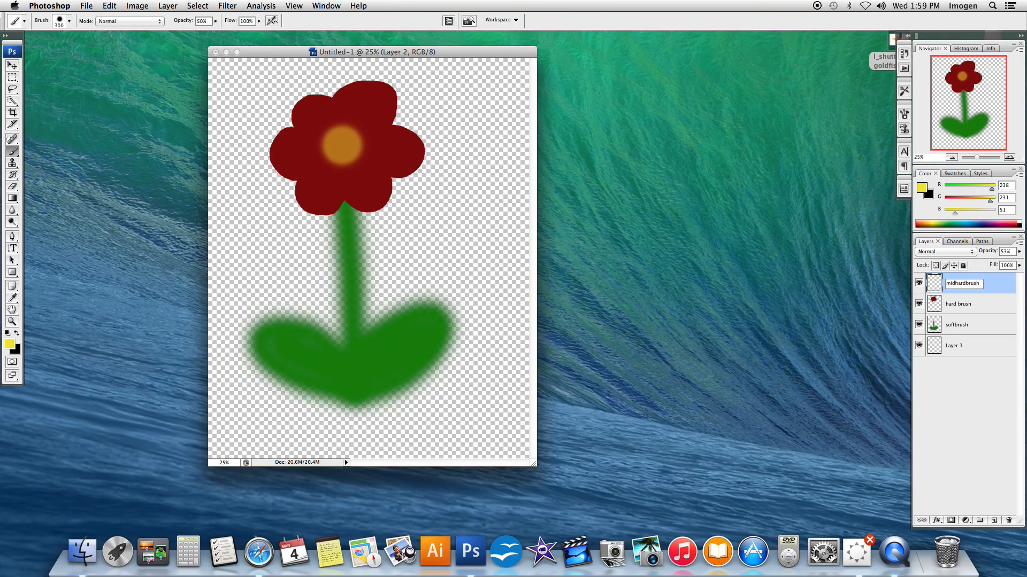
left_click(962, 282)
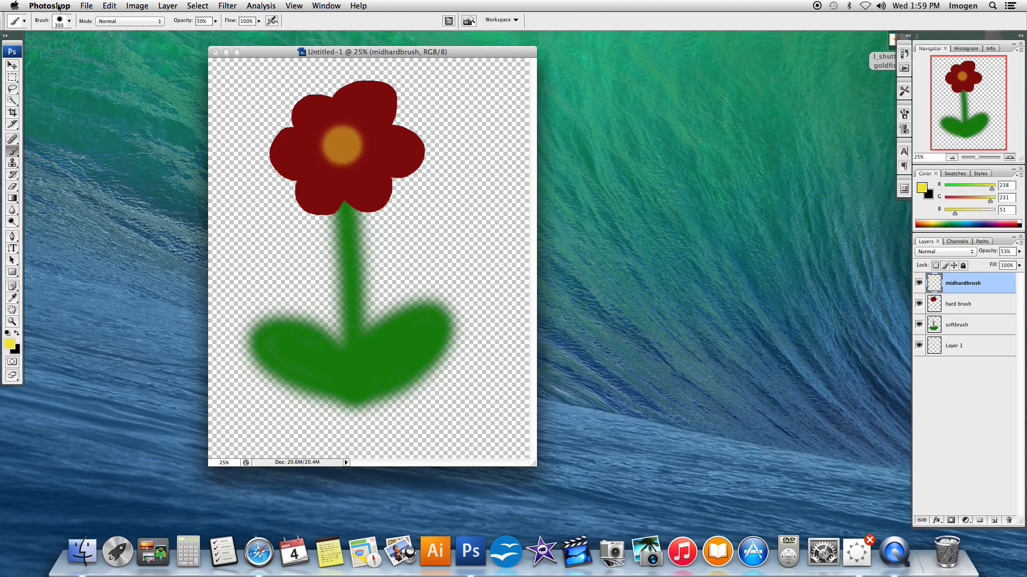